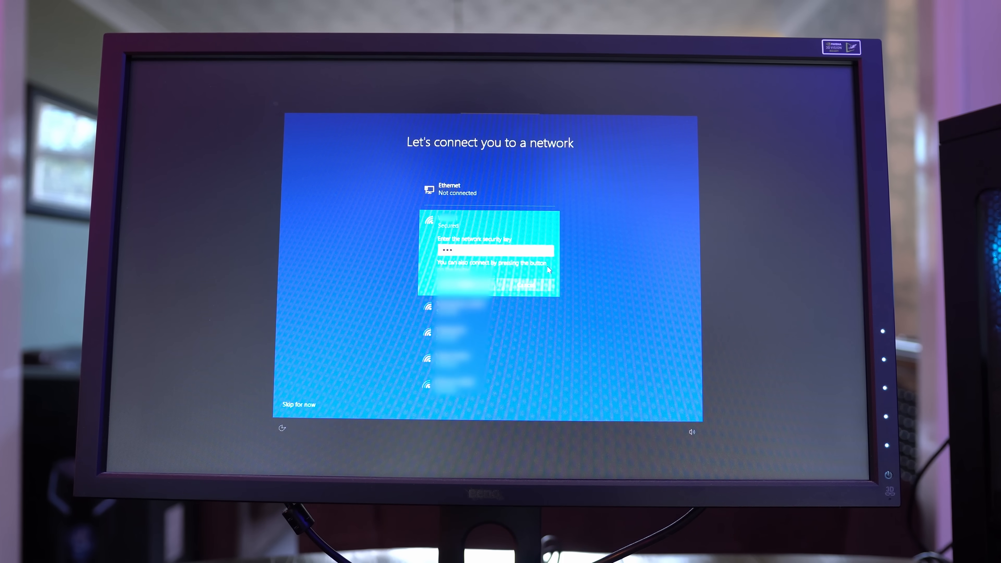
Enter the Wi-Fi network security key and start connecting to the network.
{"action": "type", "text": "password"}
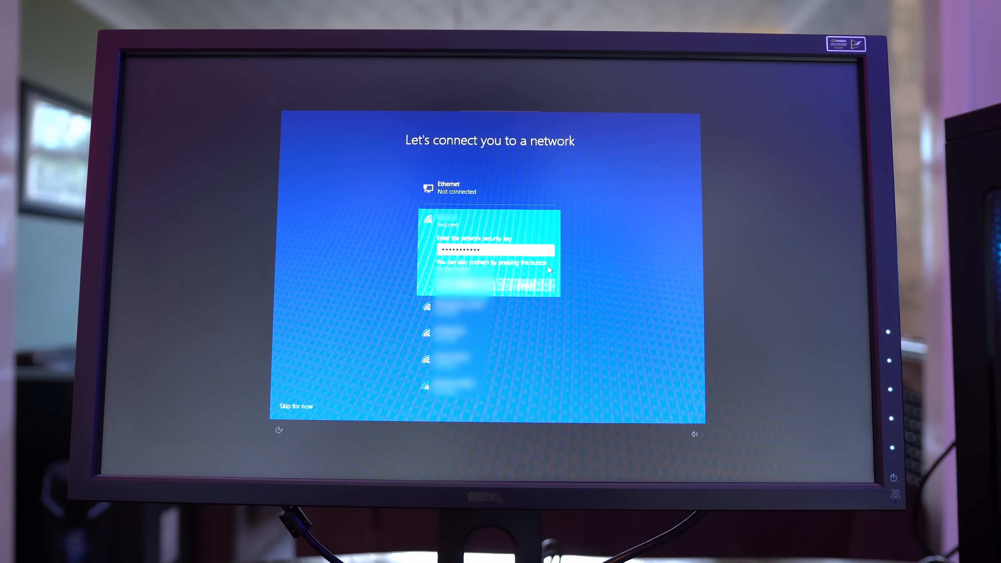
{"action": "left_click", "coordinate": [524, 285]}
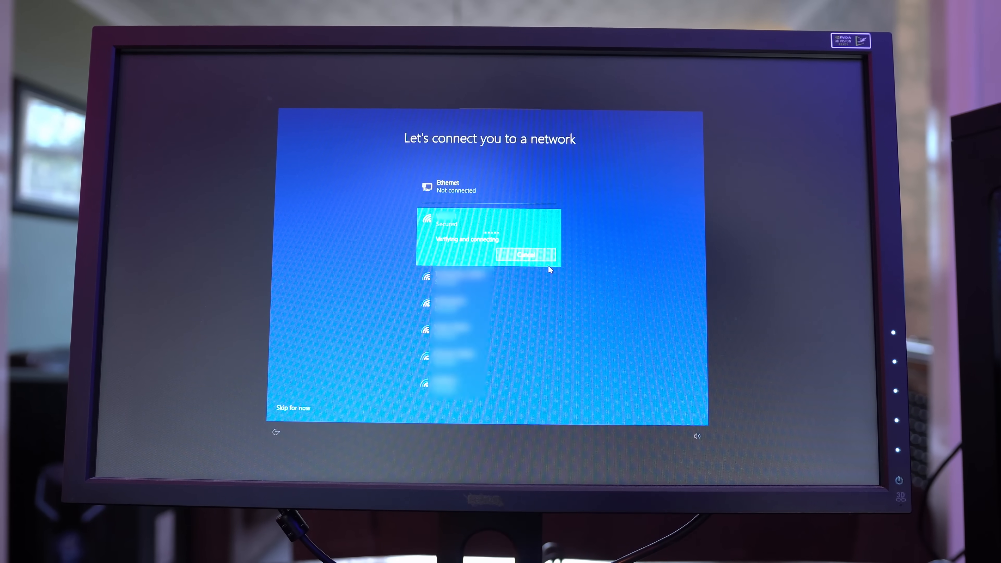